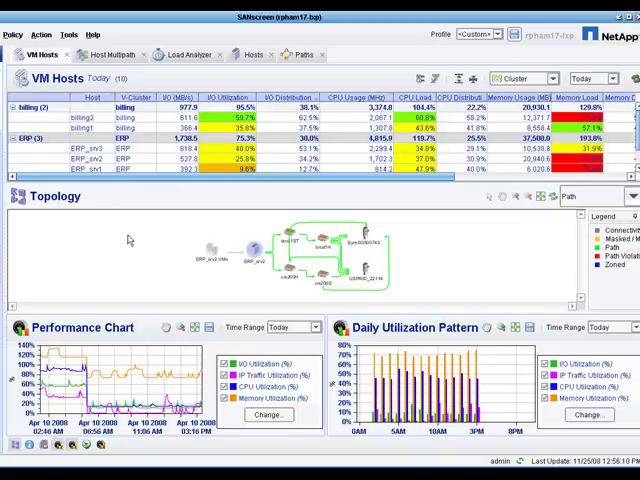
Step: Select host eng1esx1 and reveal its ten storage paths with systems, volumes and capacities
{"action": "left_click", "coordinate": [204, 252]}
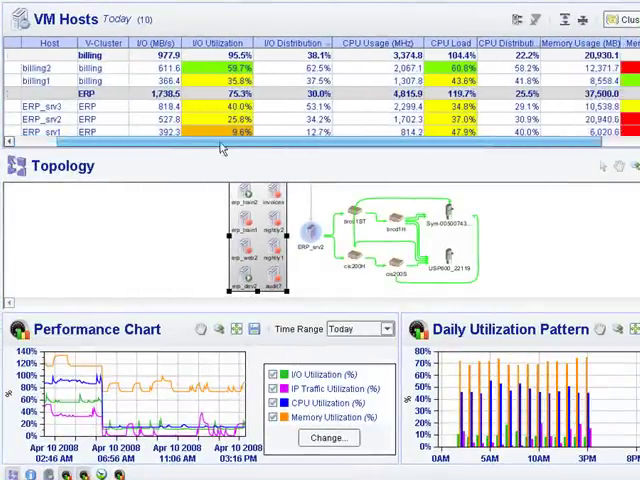
{"action": "scroll", "scroll_direction": "right", "scroll_amount": 3}
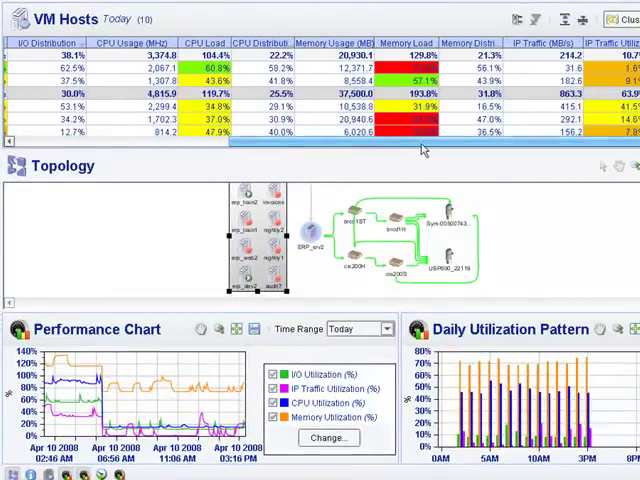
{"action": "mouse_move", "coordinate": [400, 148]}
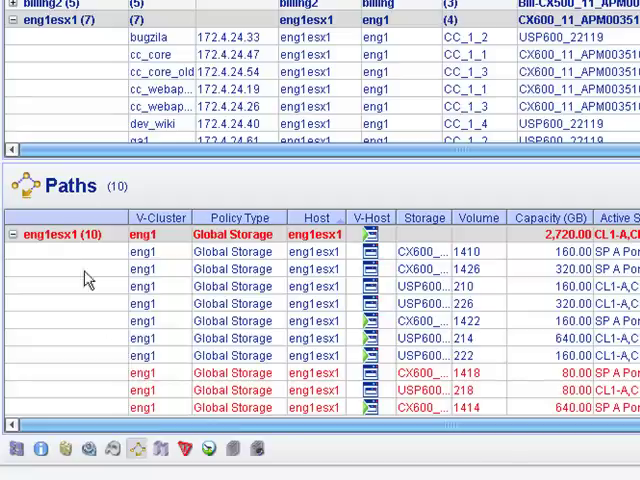
{"action": "mouse_move", "coordinate": [222, 340]}
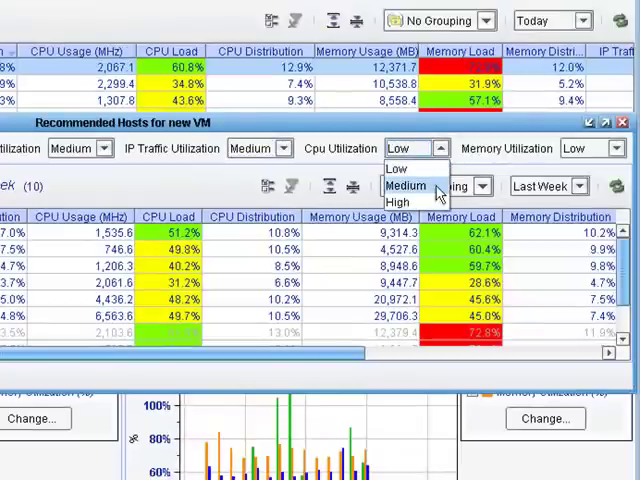
Step: Choose the new VM's expected CPU utilization level from the Cpu Utilization list
{"action": "left_click", "coordinate": [404, 184]}
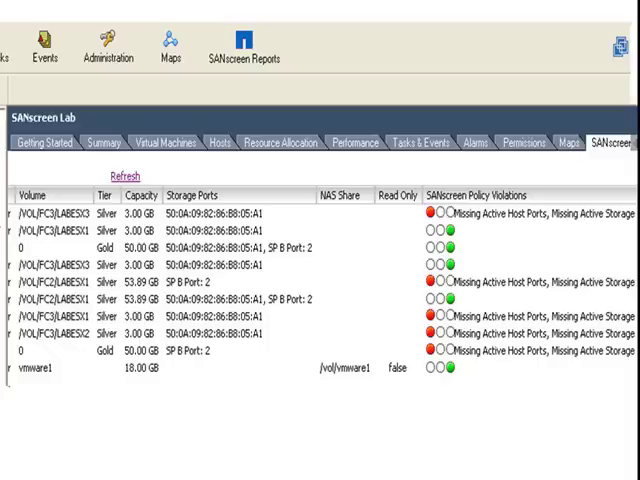
Step: Reveal the SANscreen Lab volumes' storage ports and policy violation columns in VirtualCenter
{"action": "scroll", "scroll_direction": "right", "scroll_amount": 3}
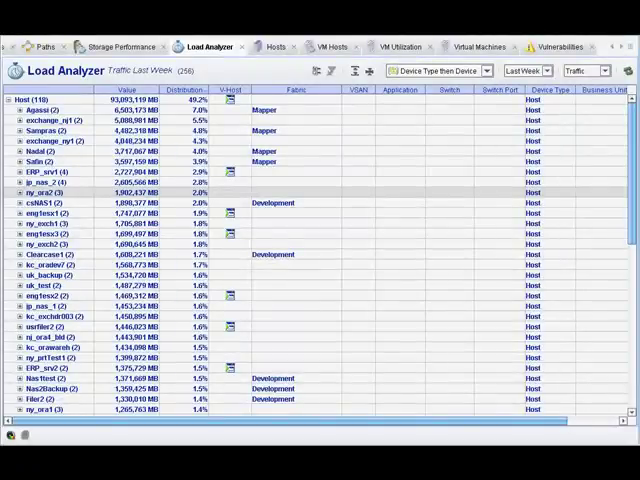
Step: Scroll the Traffic Last Week host ranking down to the lower-traffic hosts
{"action": "scroll", "scroll_direction": "down", "scroll_amount": 3}
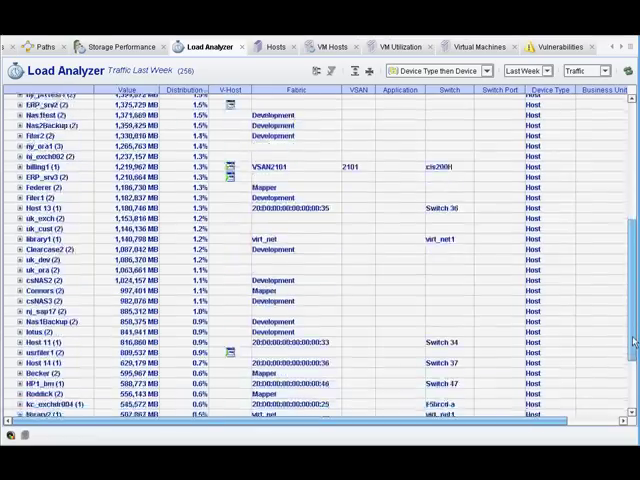
{"action": "scroll", "scroll_direction": "down", "scroll_amount": 3}
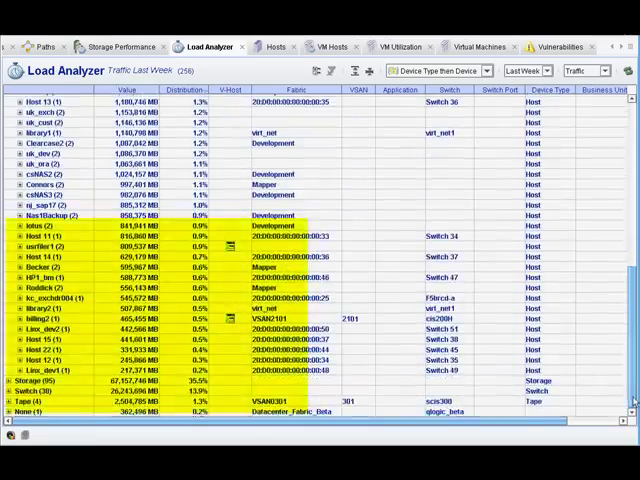